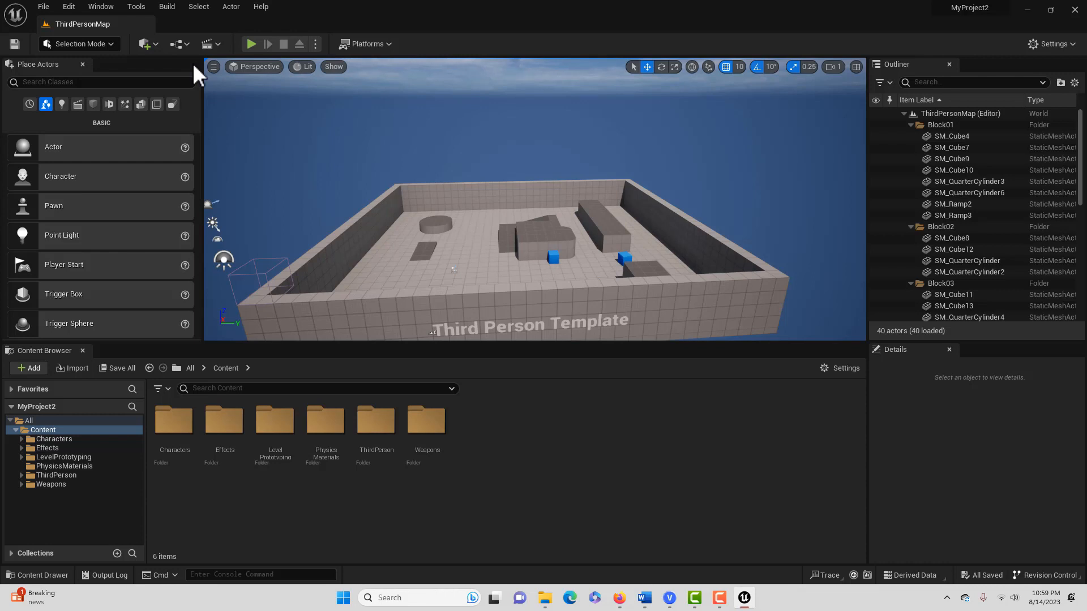
{"action": "mouse_move", "coordinate": [108, 78]}
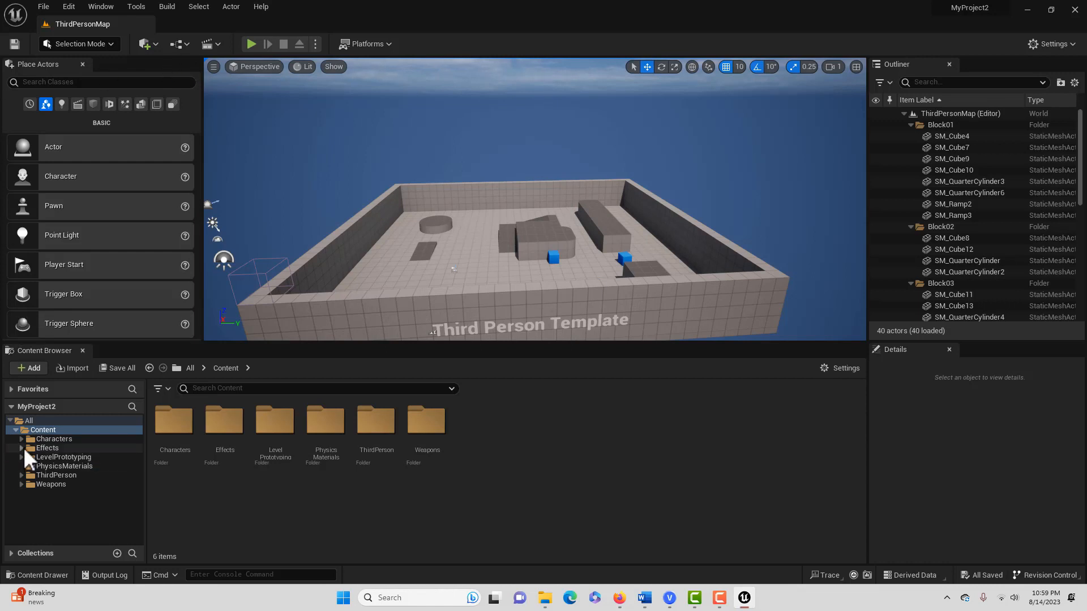
- Filter the Effects folder by 'ns_' and select NS_WallPortal
{"action": "left_click", "coordinate": [47, 447]}
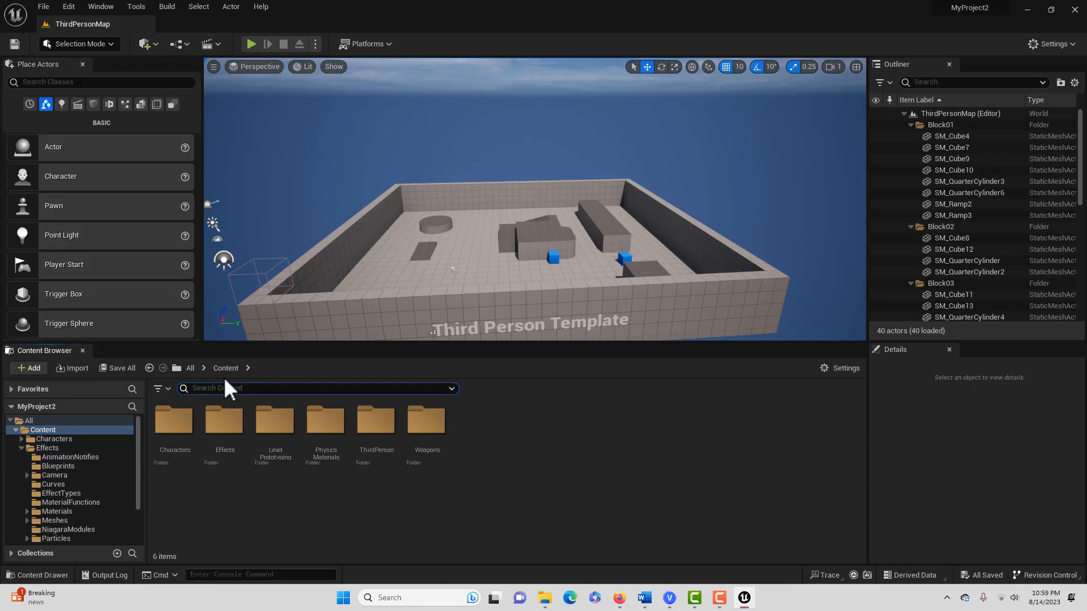
{"action": "type", "text": "ns_"}
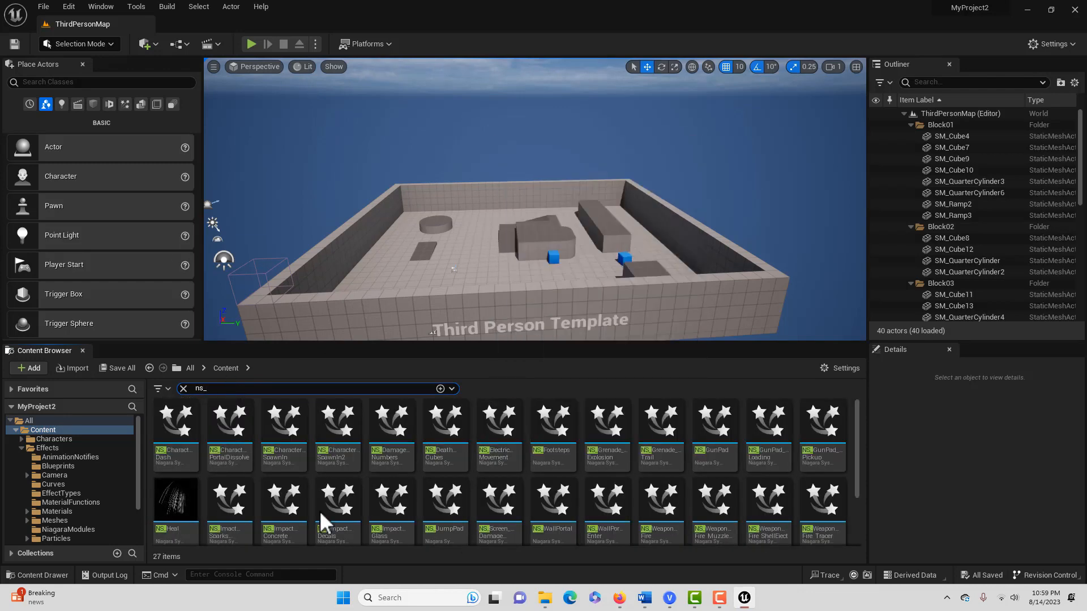
{"action": "scroll", "scroll_direction": "down", "scroll_amount": 3}
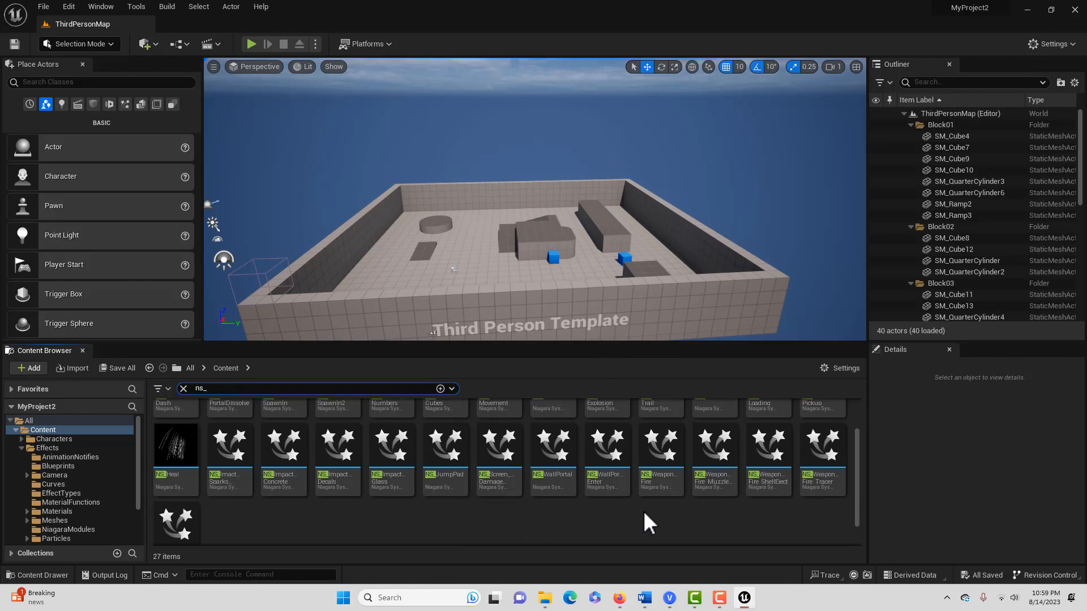
{"action": "left_click", "coordinate": [552, 445]}
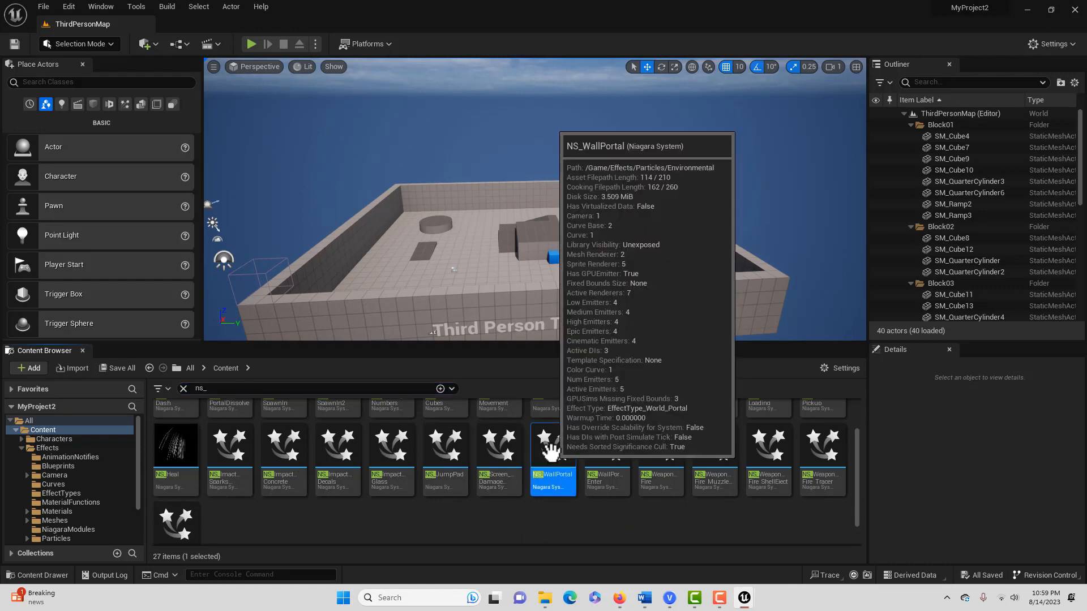
- Open NS_WallPortal in the Niagara editor and pause its preview playback
{"action": "double_click", "coordinate": [552, 446]}
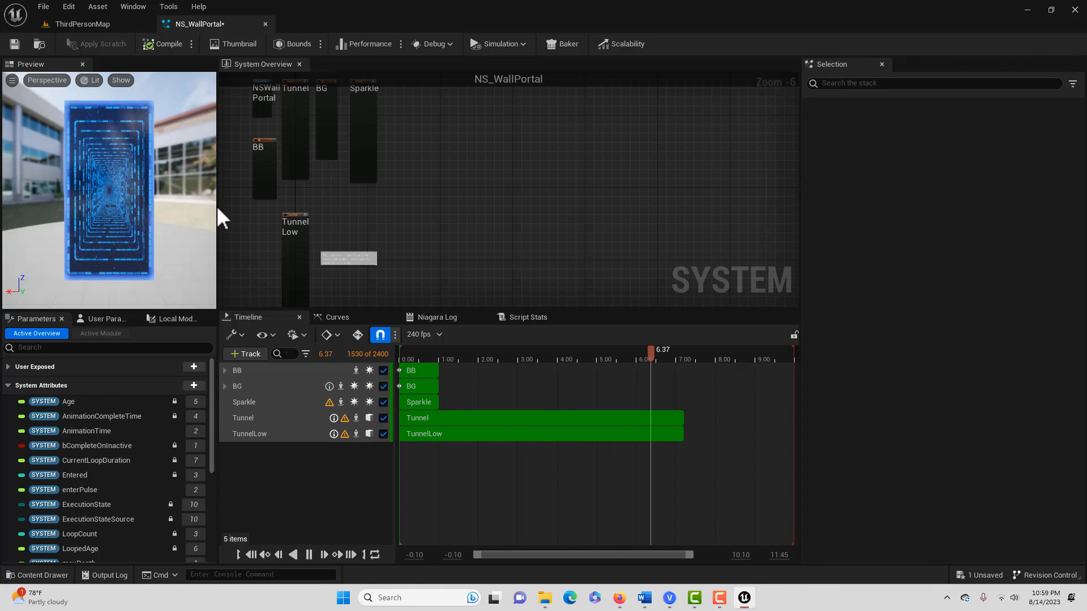
{"action": "scroll", "scroll_direction": "down", "scroll_amount": 3}
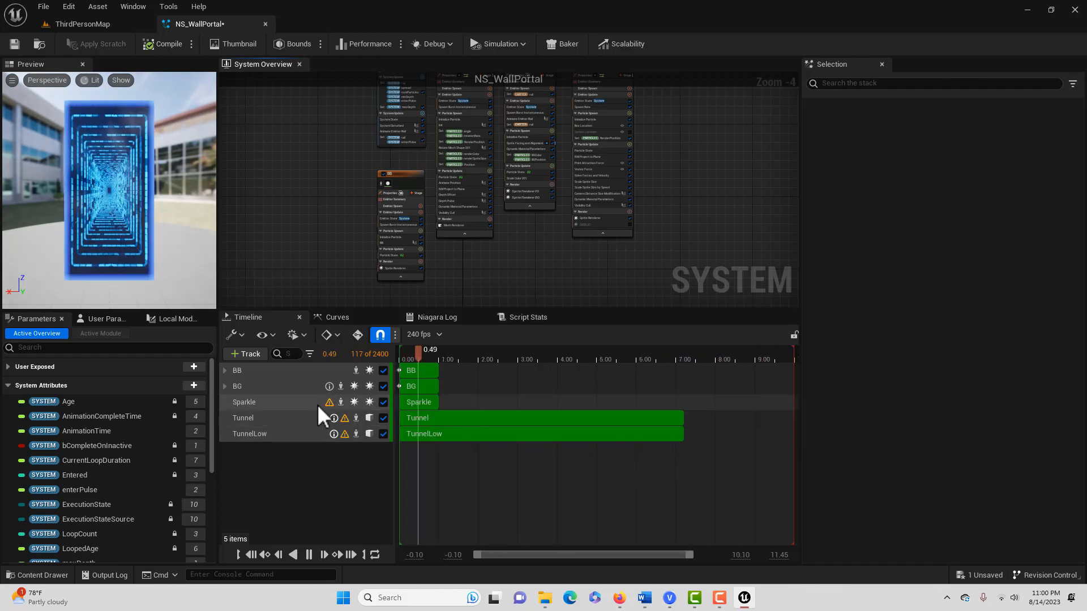
{"action": "left_click", "coordinate": [308, 553]}
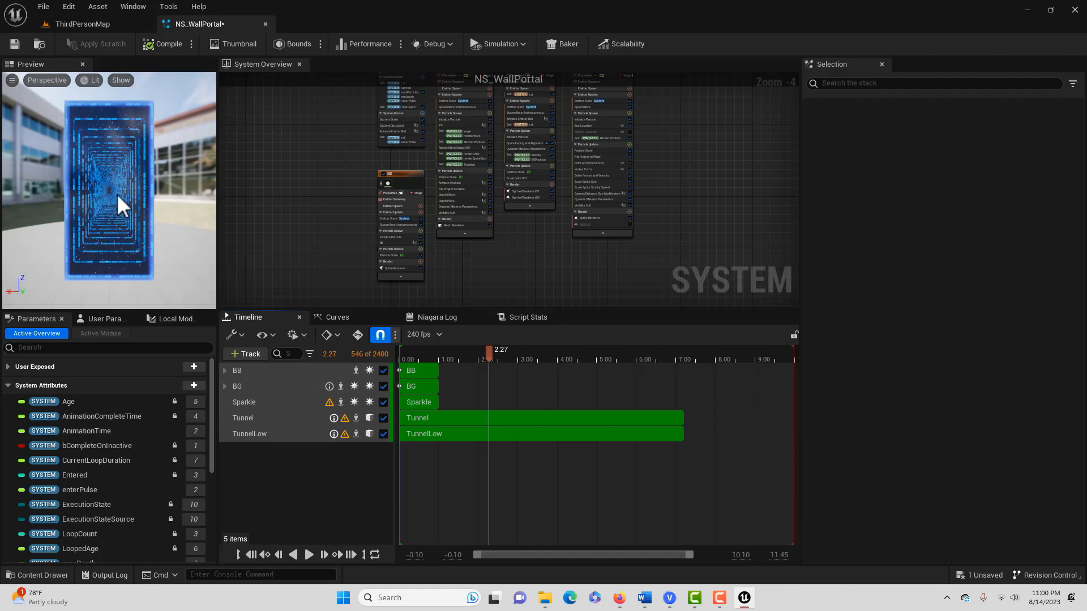
{"action": "mouse_move", "coordinate": [330, 402]}
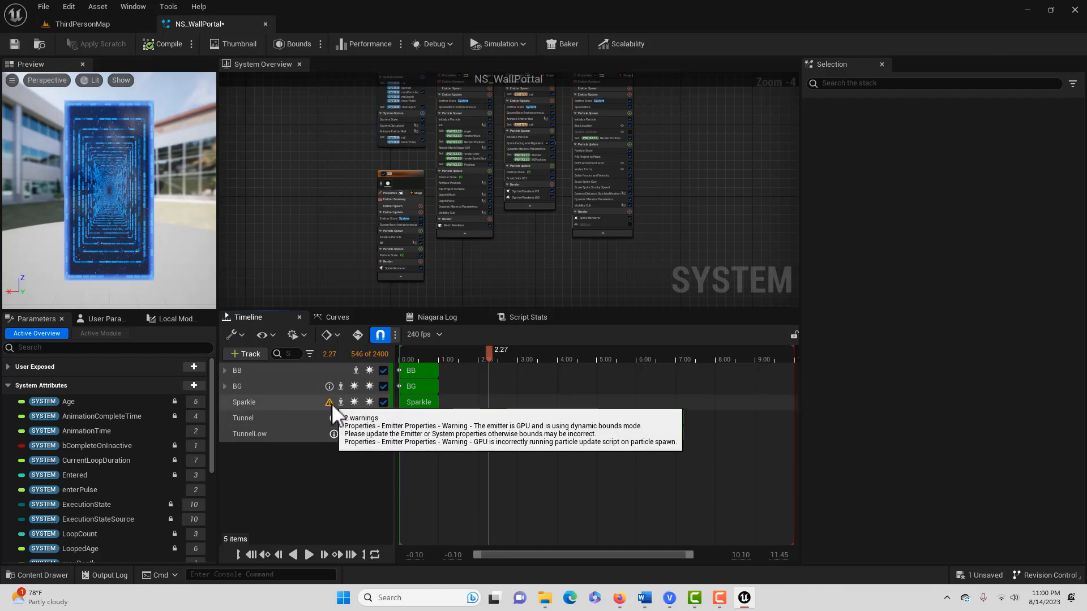
- Select the Sparkle emitter and expand its GPU particle update warning details
{"action": "left_click", "coordinate": [244, 402]}
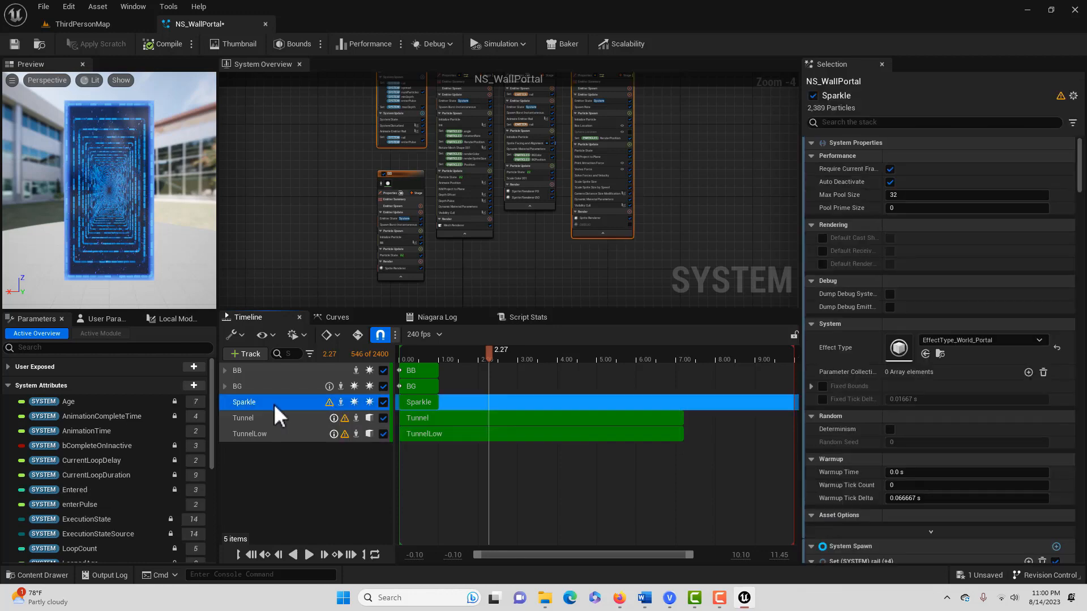
{"action": "mouse_move", "coordinate": [1009, 64]}
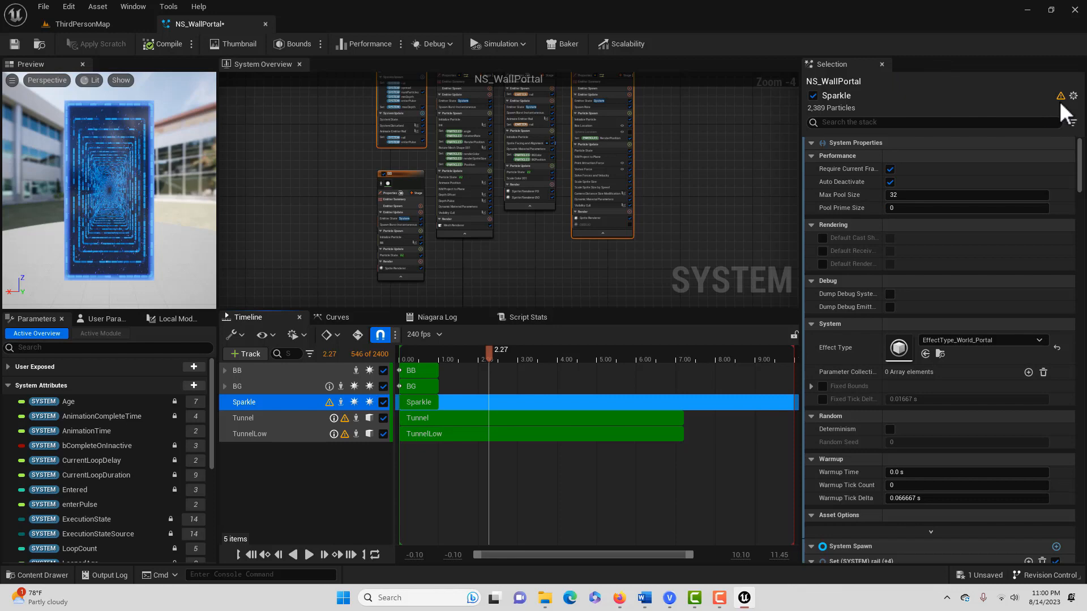
{"action": "scroll", "scroll_direction": "down", "scroll_amount": 3}
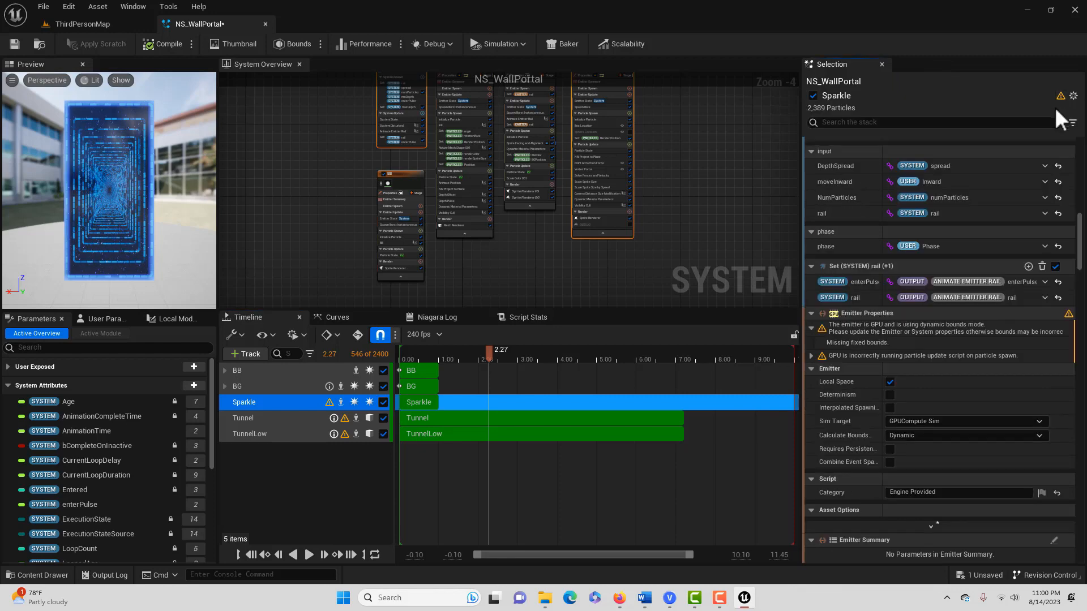
{"action": "mouse_move", "coordinate": [962, 385]}
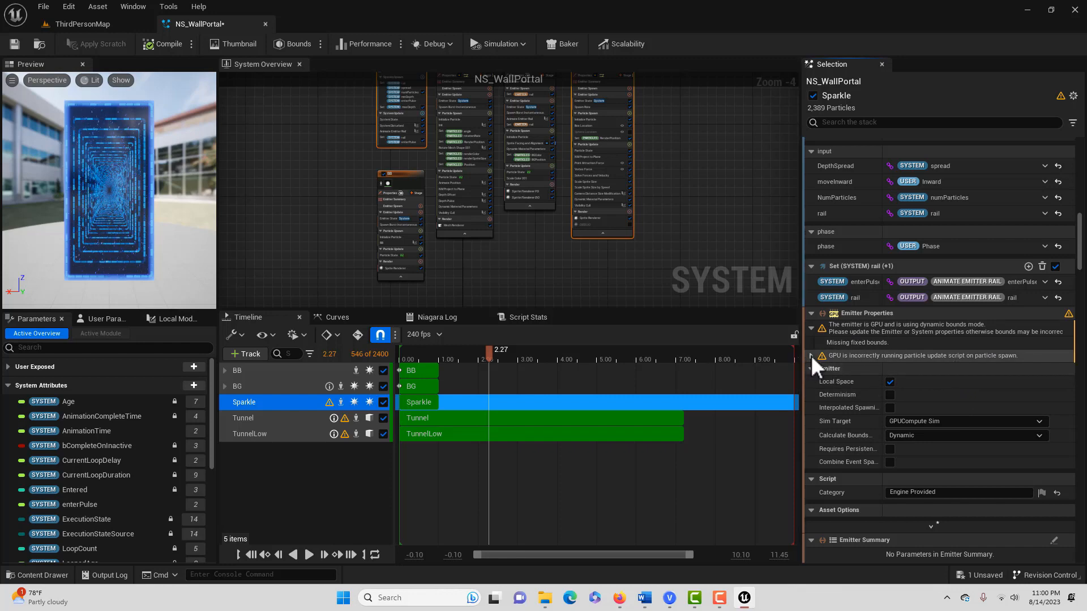
{"action": "left_click", "coordinate": [812, 355]}
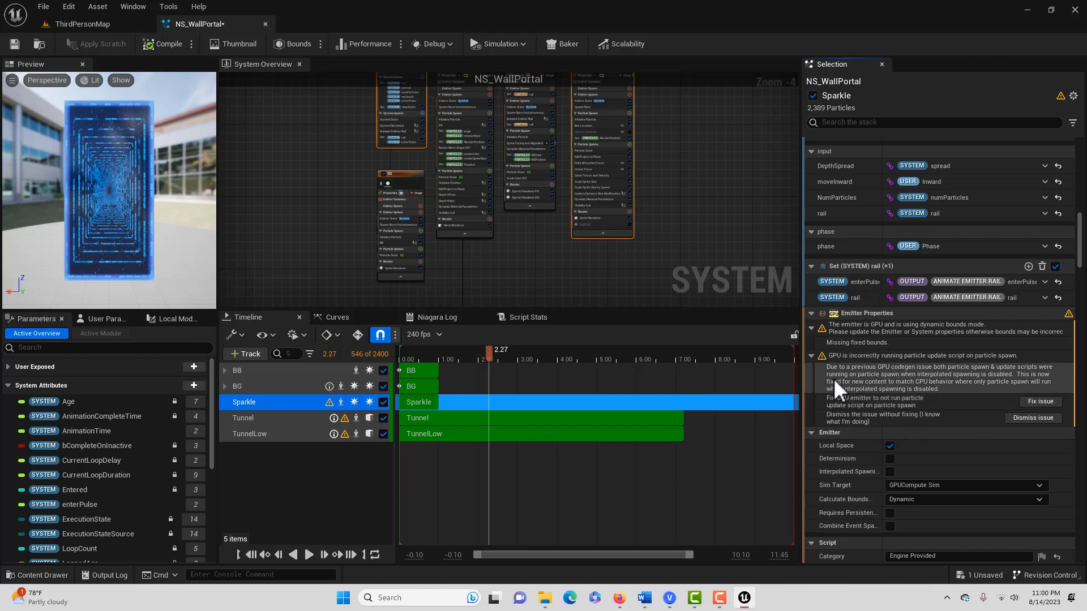
{"action": "mouse_move", "coordinate": [880, 384]}
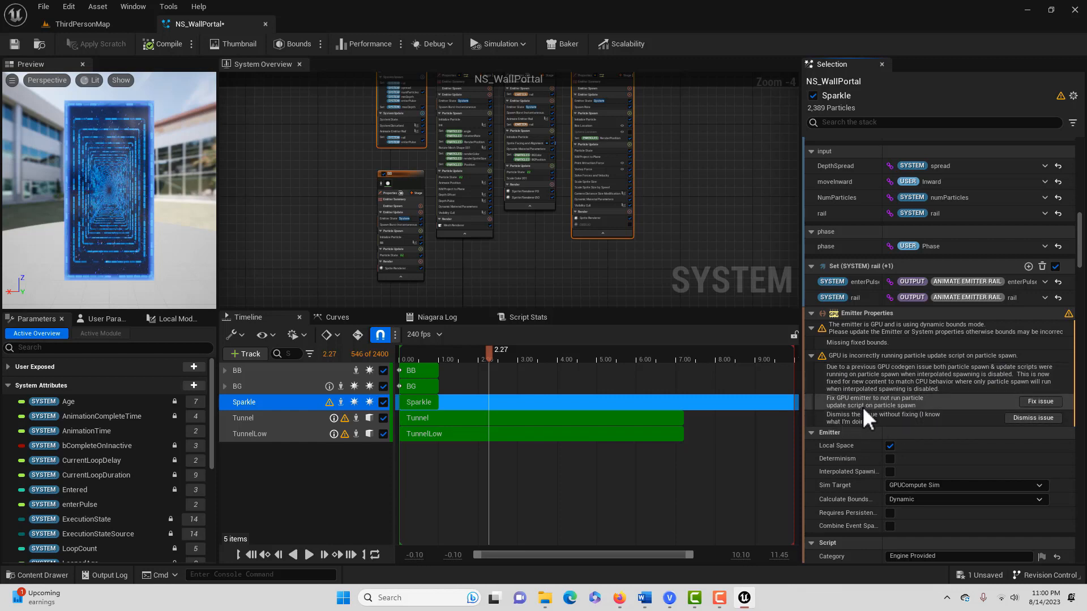
{"action": "mouse_move", "coordinate": [836, 402]}
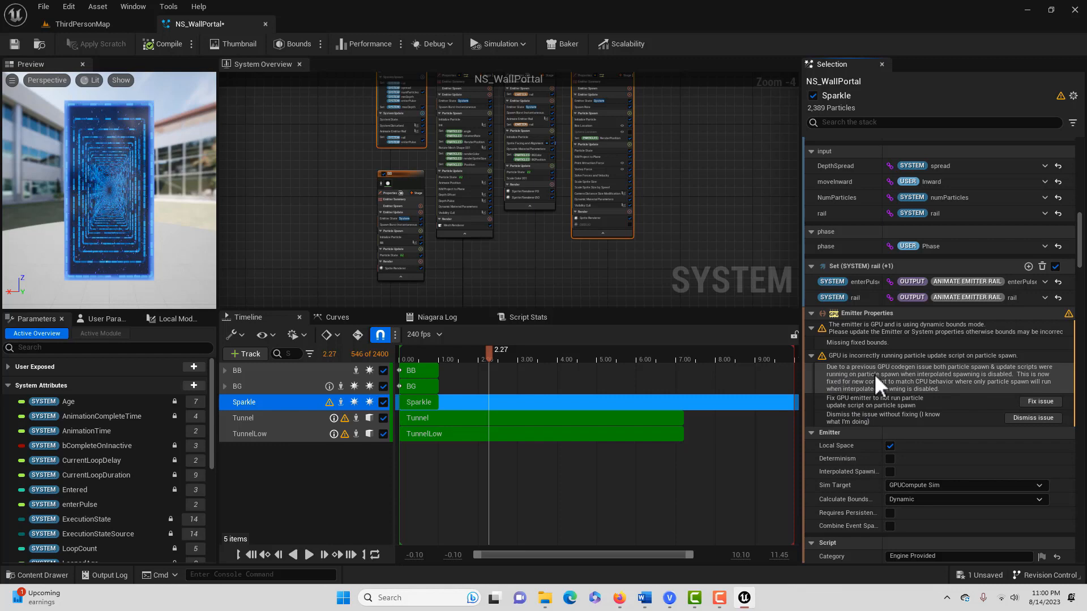
{"action": "mouse_move", "coordinate": [890, 385]}
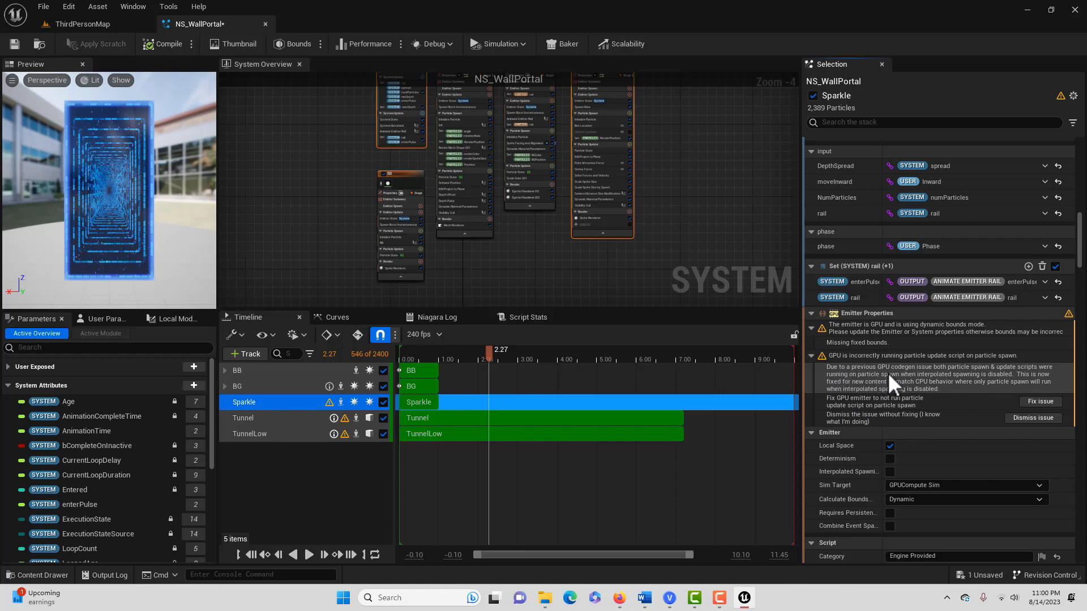
{"action": "mouse_move", "coordinate": [894, 385]}
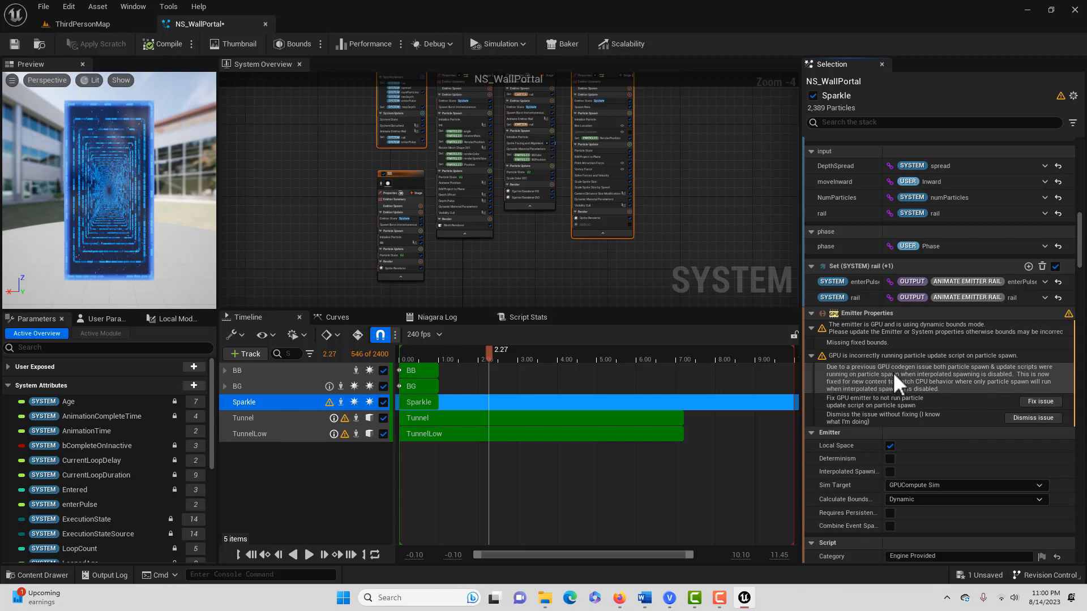
{"action": "mouse_move", "coordinate": [987, 385]}
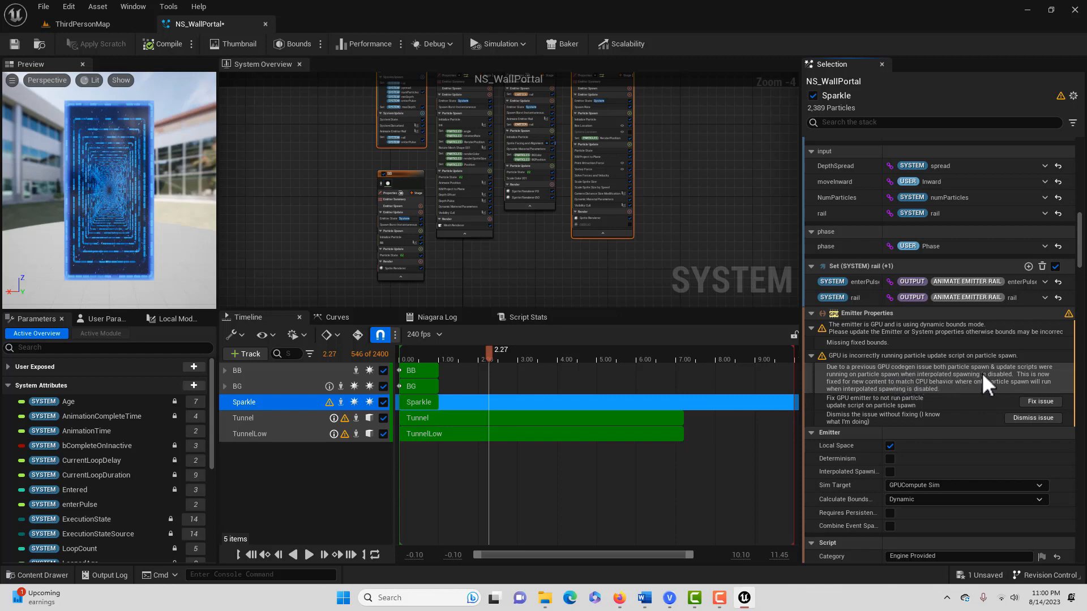
{"action": "mouse_move", "coordinate": [871, 394]}
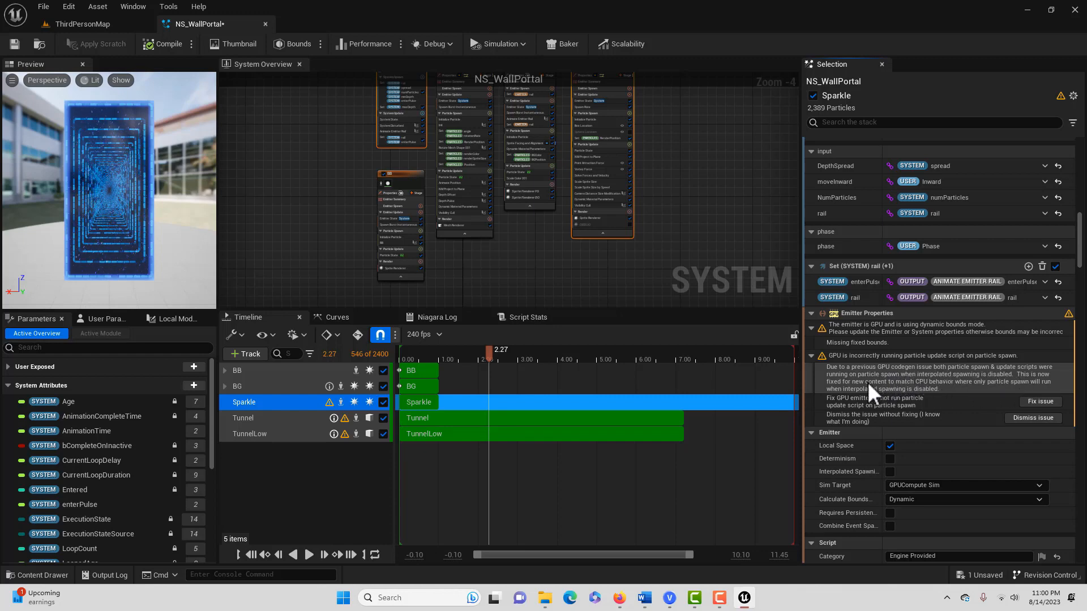
{"action": "mouse_move", "coordinate": [943, 391]}
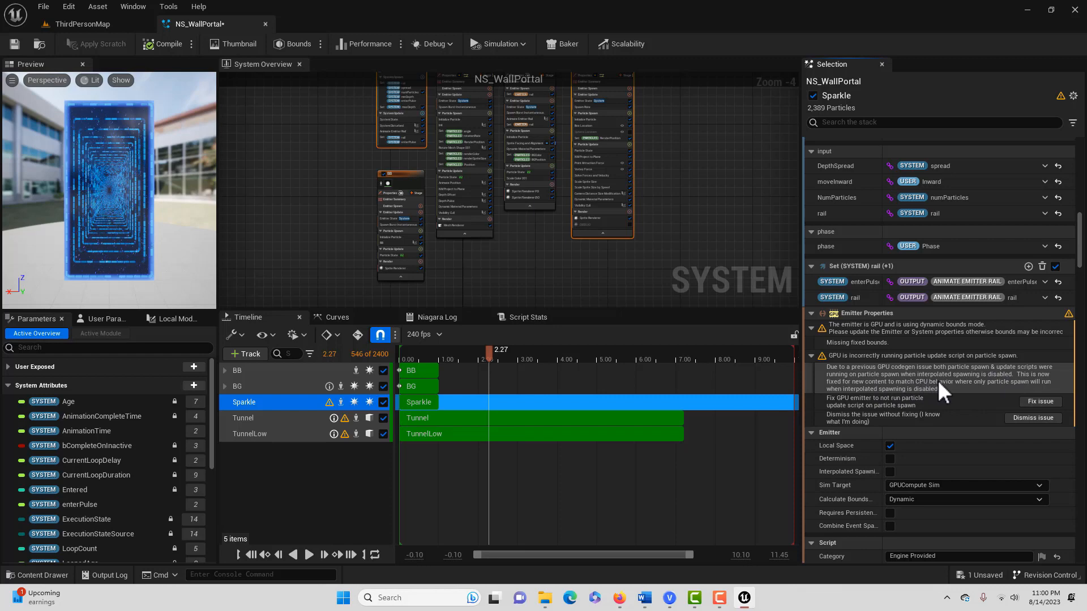
{"action": "mouse_move", "coordinate": [953, 393]}
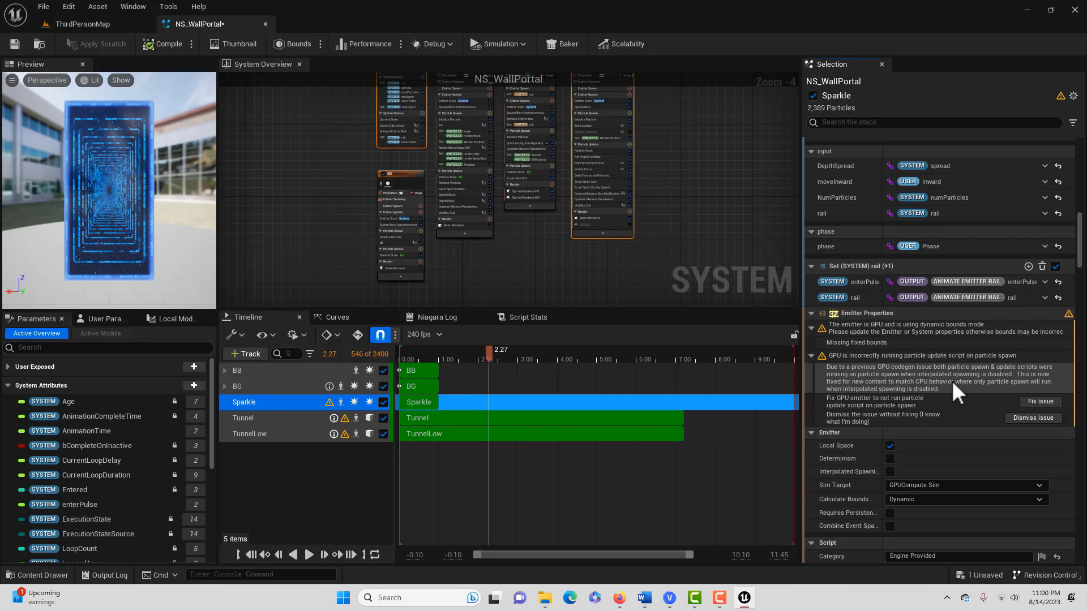
{"action": "mouse_move", "coordinate": [894, 392]}
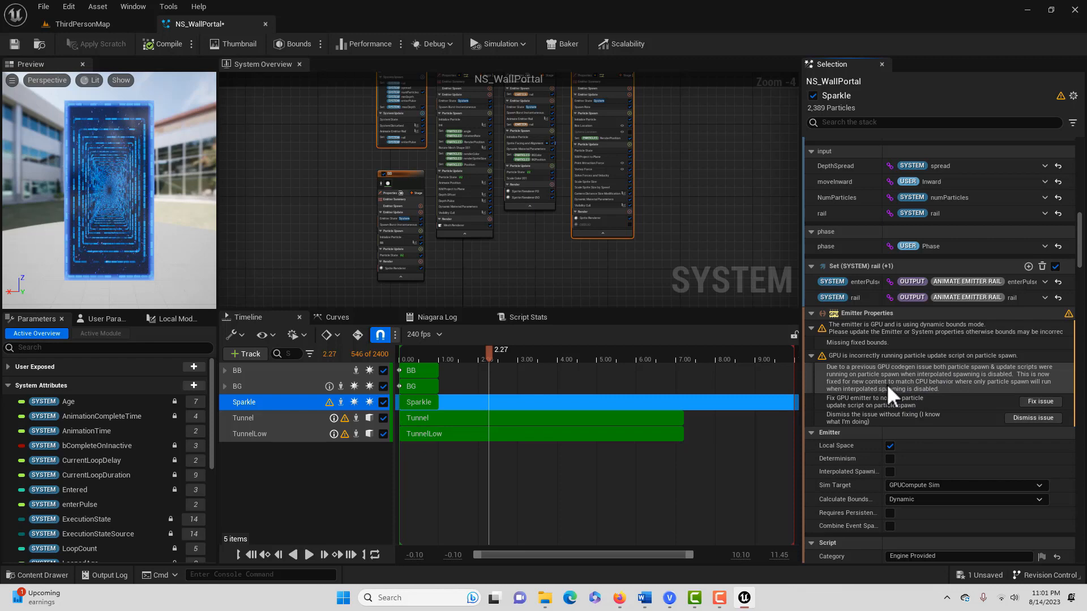
{"action": "mouse_move", "coordinate": [981, 398]}
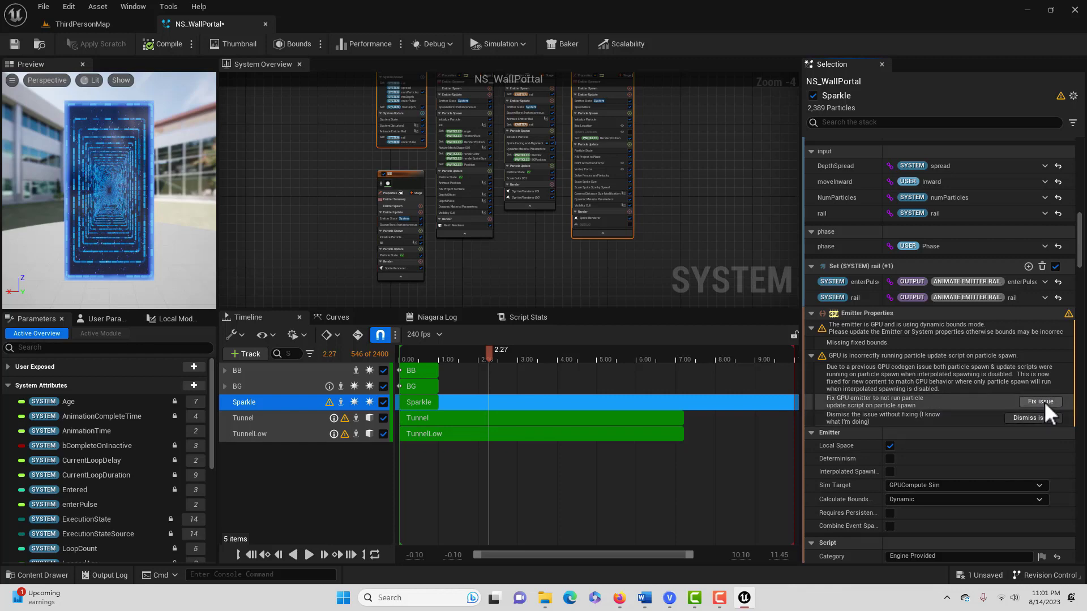
- Fix the Sparkle emitter's GPU update-script-on-spawn warning
{"action": "left_click", "coordinate": [1040, 401]}
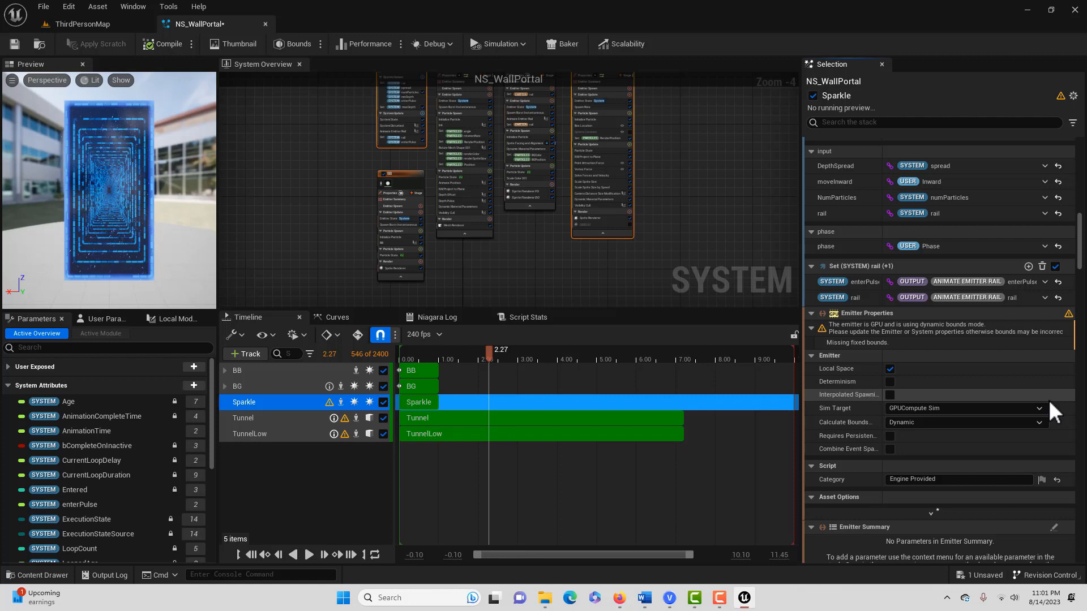
{"action": "mouse_move", "coordinate": [844, 357]}
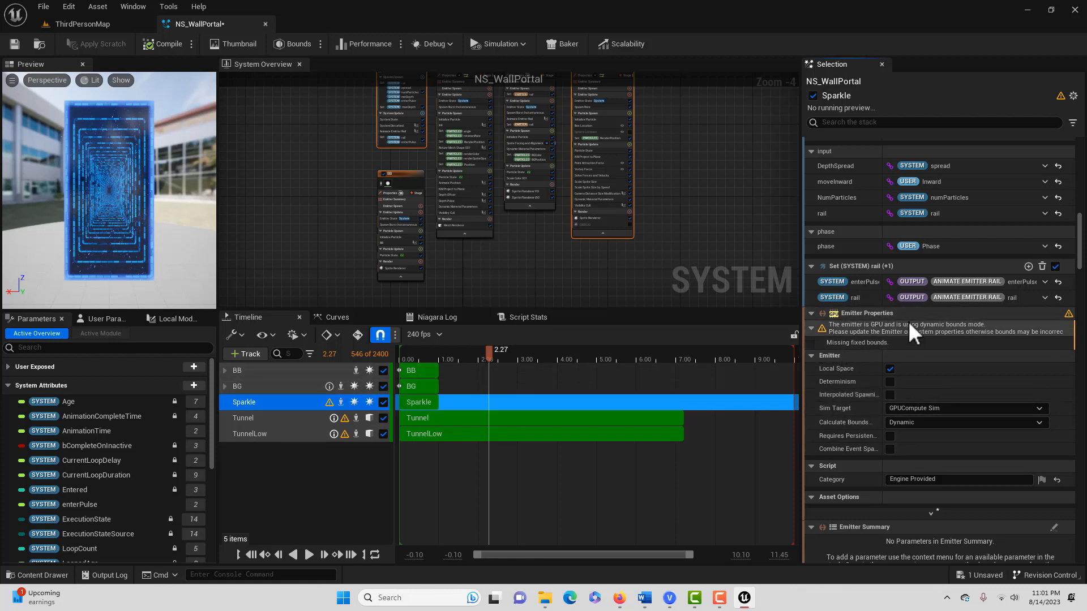
{"action": "mouse_move", "coordinate": [831, 339]}
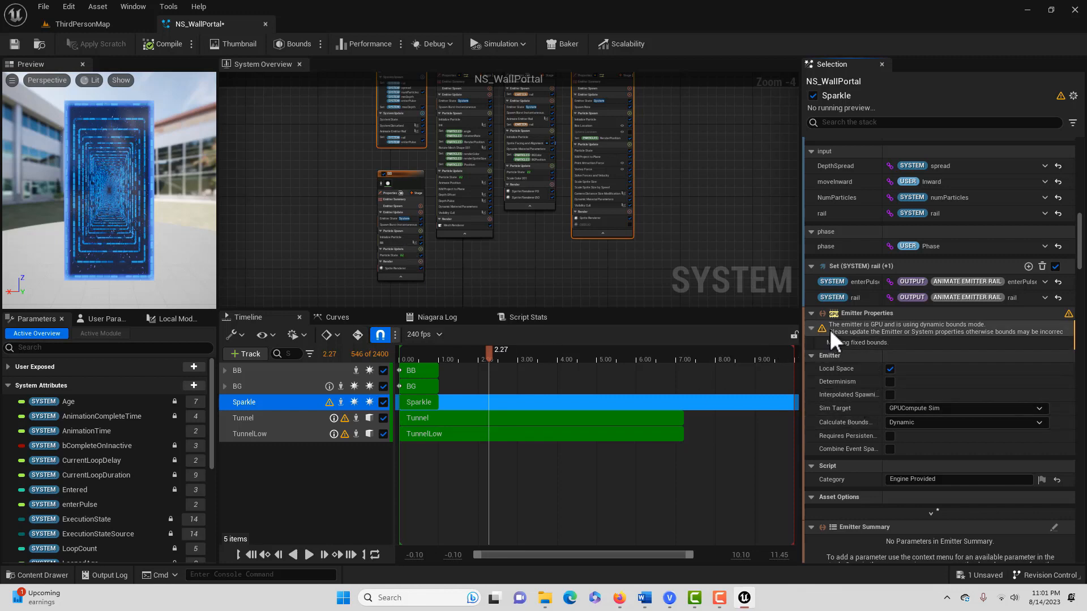
{"action": "mouse_move", "coordinate": [897, 339]}
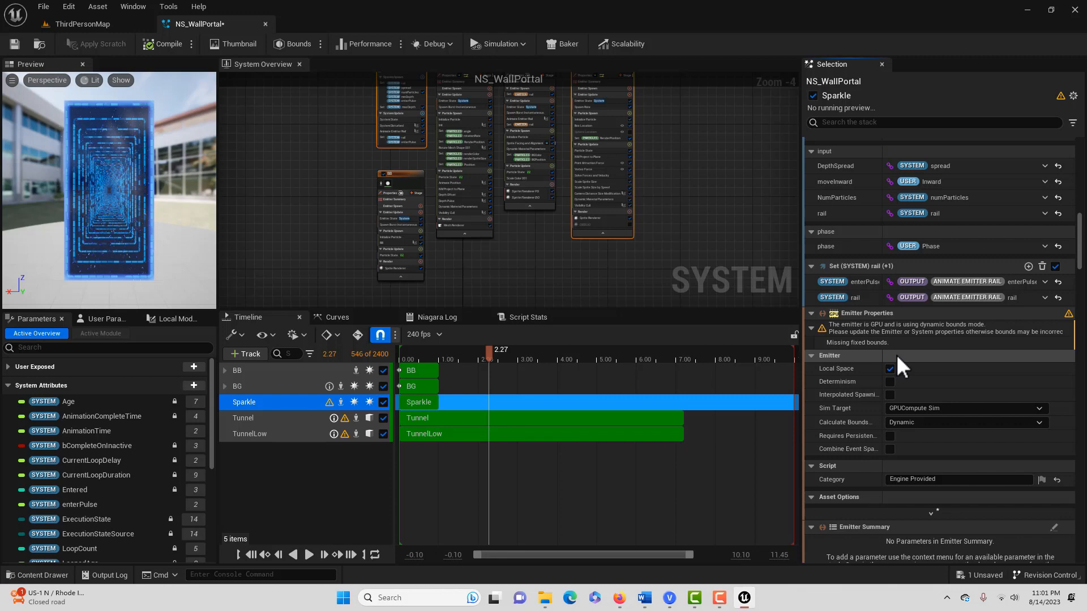
{"action": "mouse_move", "coordinate": [979, 429]}
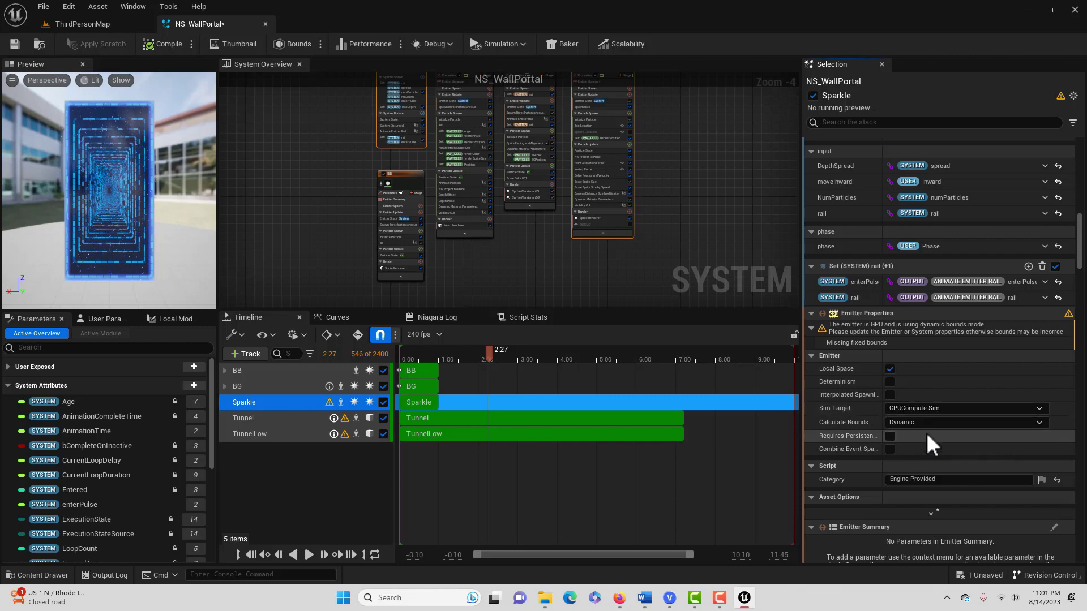
{"action": "mouse_move", "coordinate": [848, 422]}
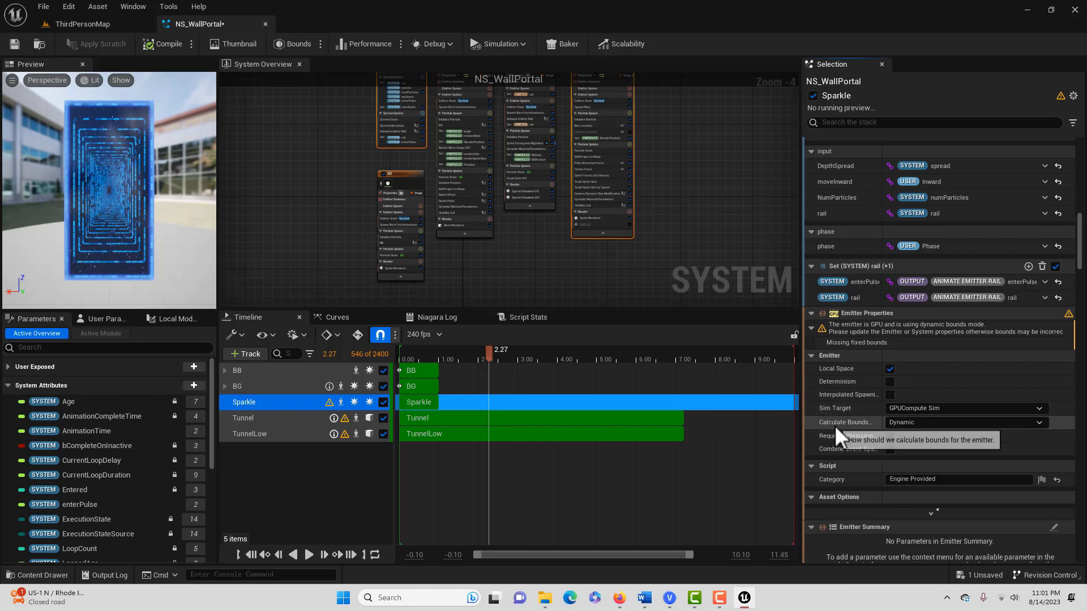
{"action": "mouse_move", "coordinate": [1053, 433]}
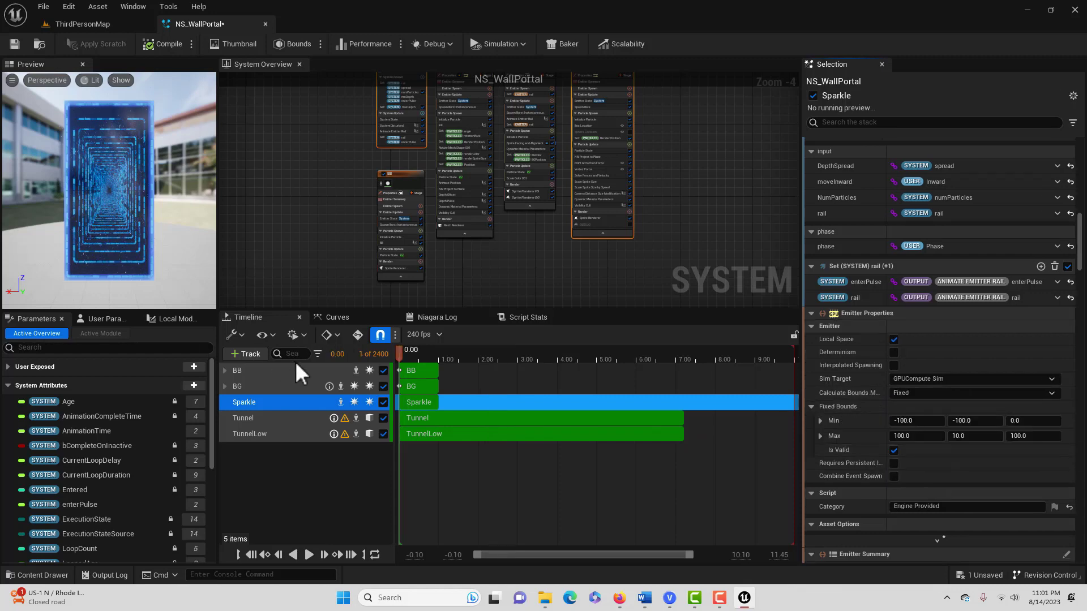
{"action": "mouse_move", "coordinate": [1053, 393]}
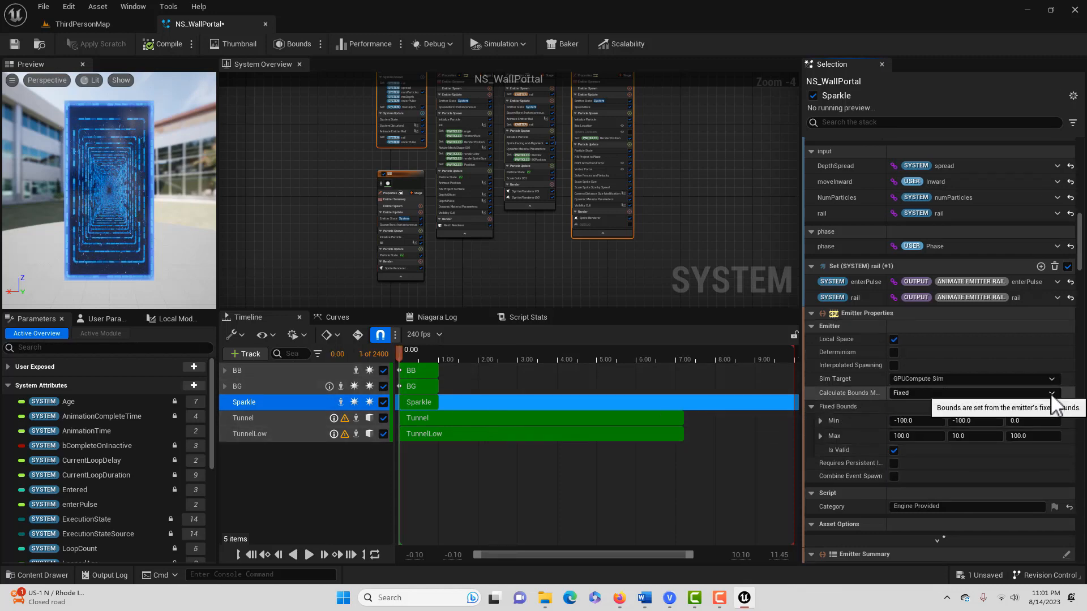
- Switch Sparkle's Sim Target to CPU and back to GPU, and set fixed bounds
{"action": "left_click", "coordinate": [970, 392]}
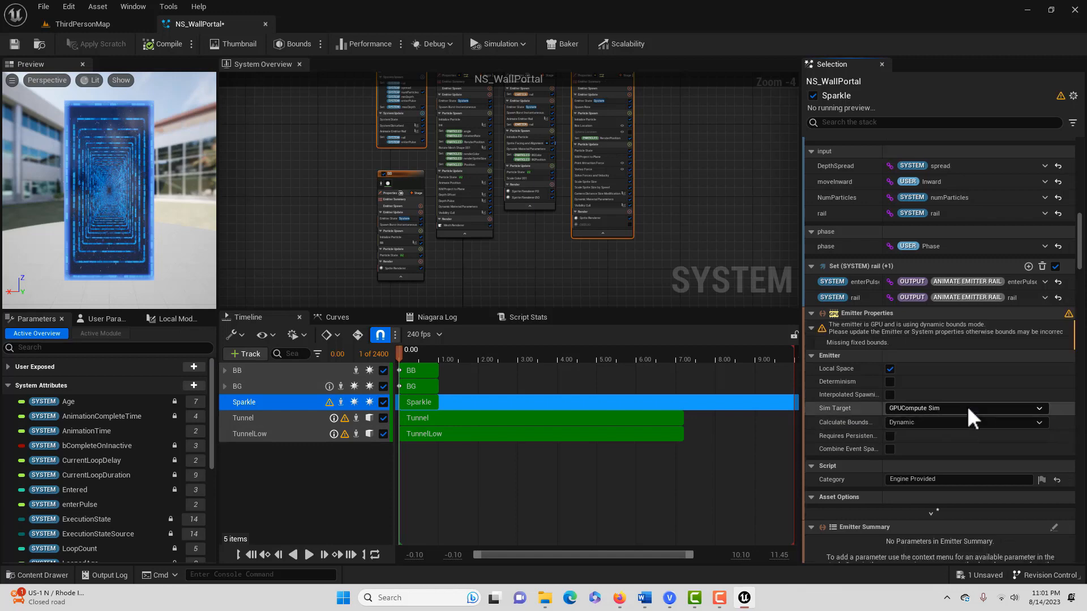
{"action": "left_click", "coordinate": [963, 408]}
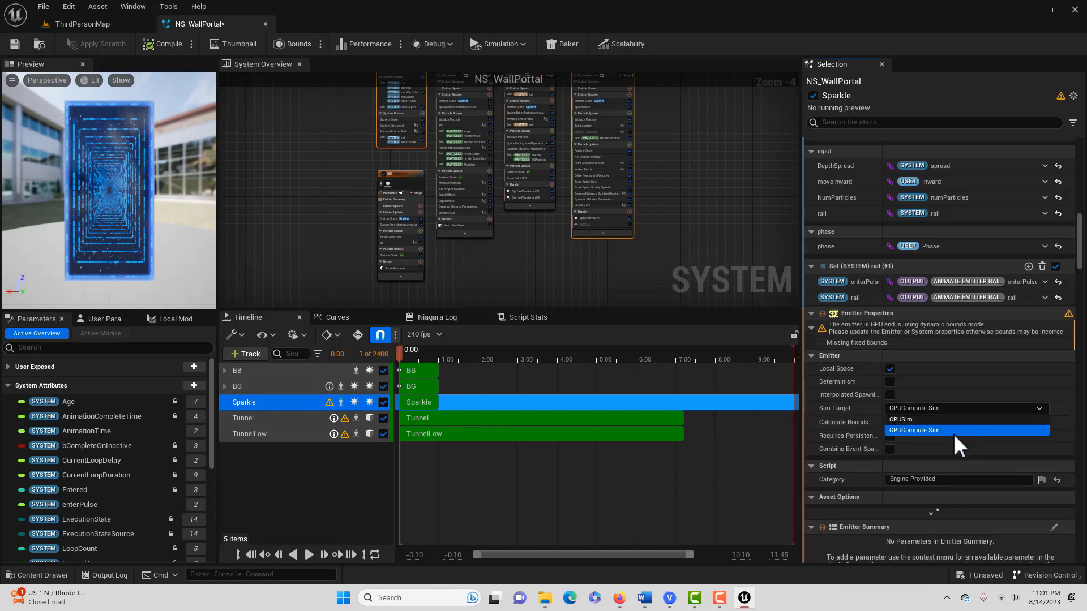
{"action": "left_click", "coordinate": [900, 419]}
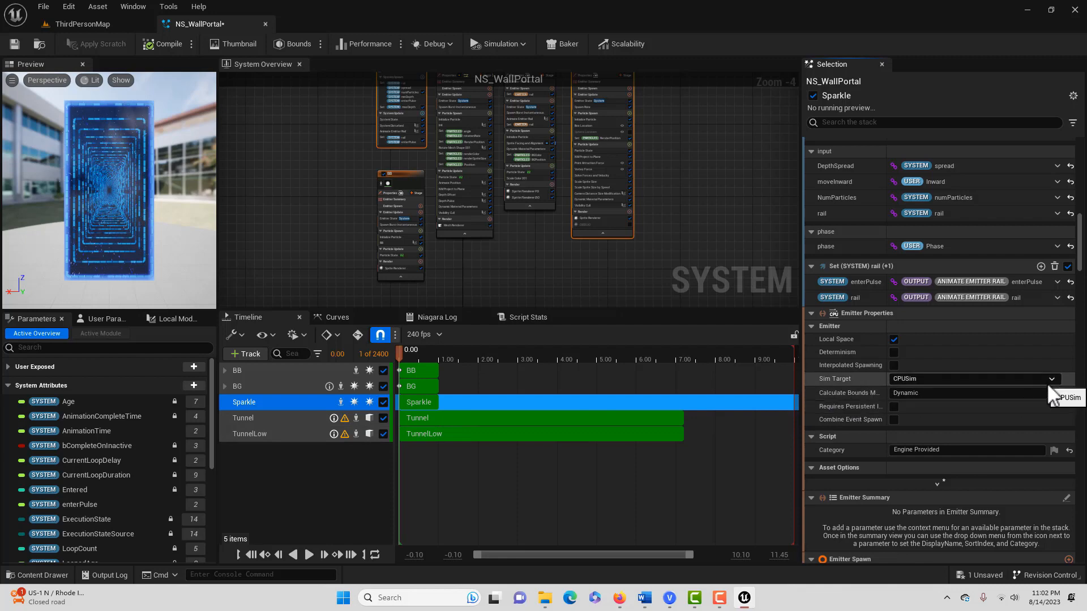
{"action": "left_click", "coordinate": [1050, 379]}
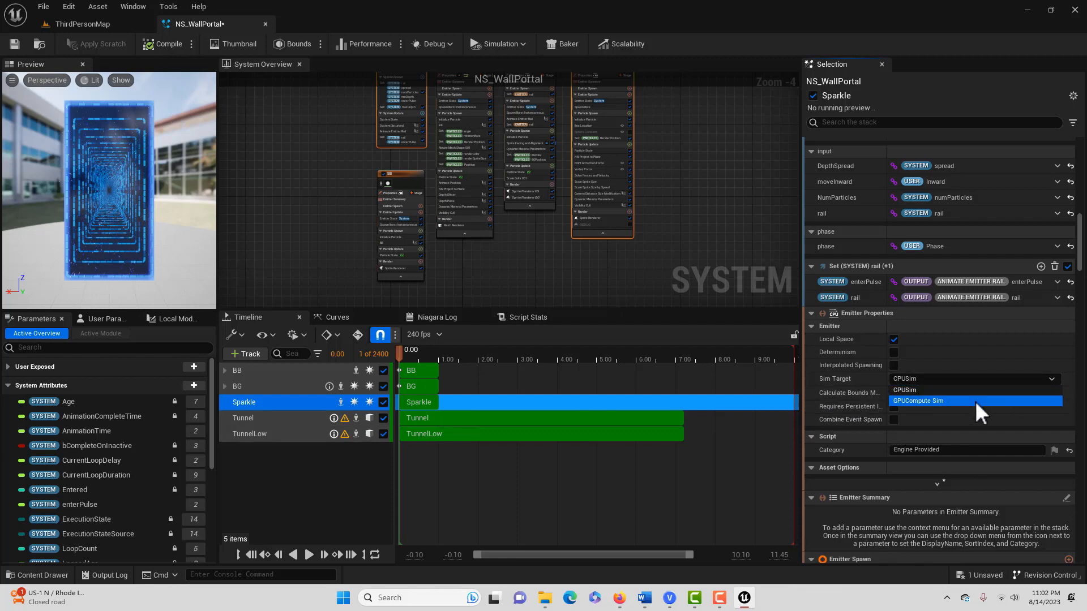
{"action": "left_click", "coordinate": [918, 401]}
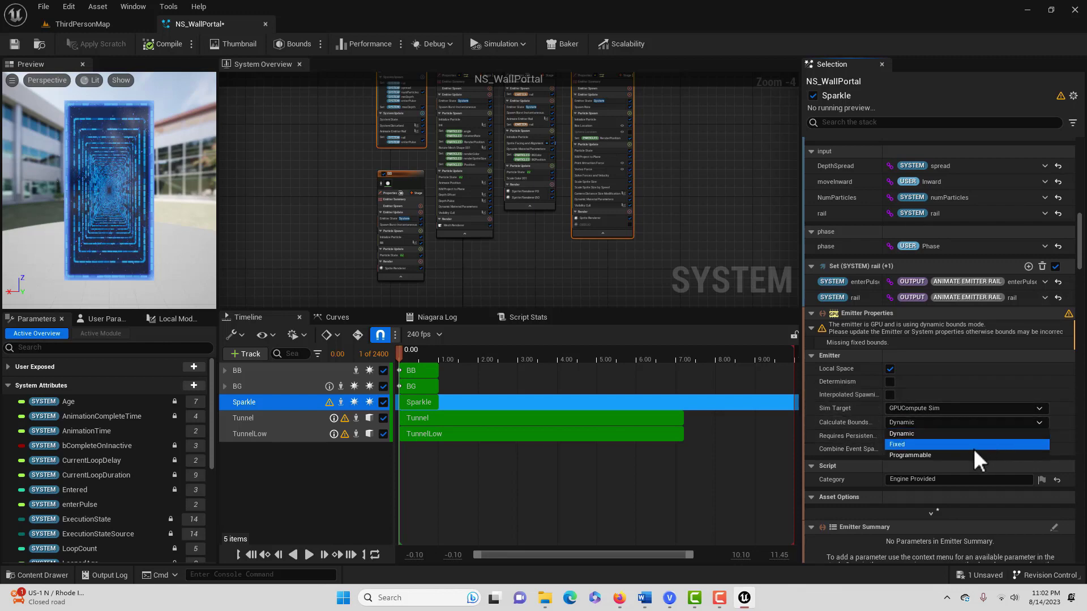
{"action": "left_click", "coordinate": [896, 444]}
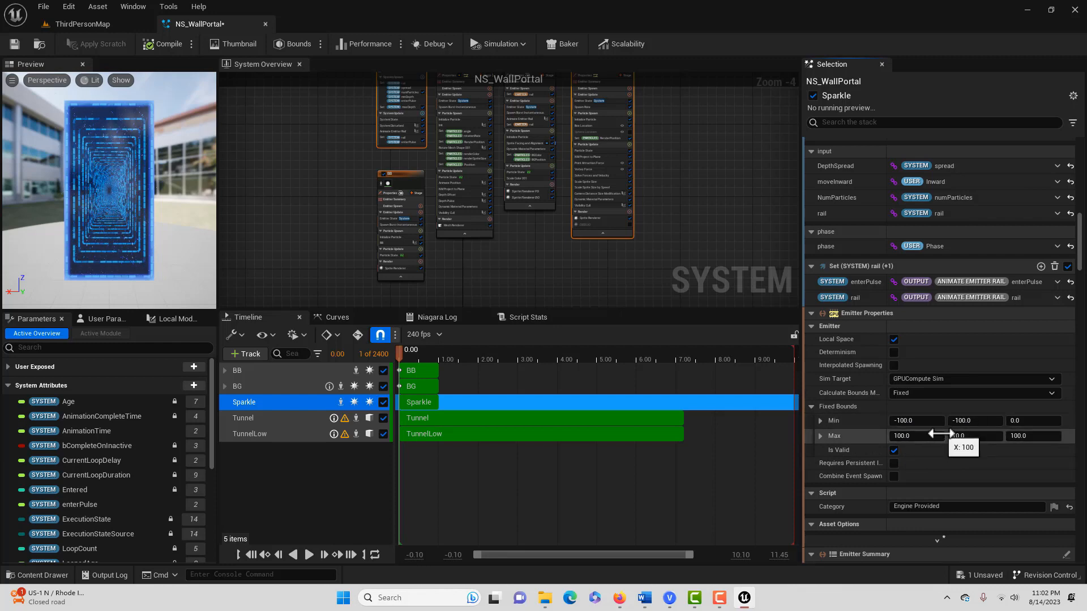
{"action": "left_click", "coordinate": [243, 417]}
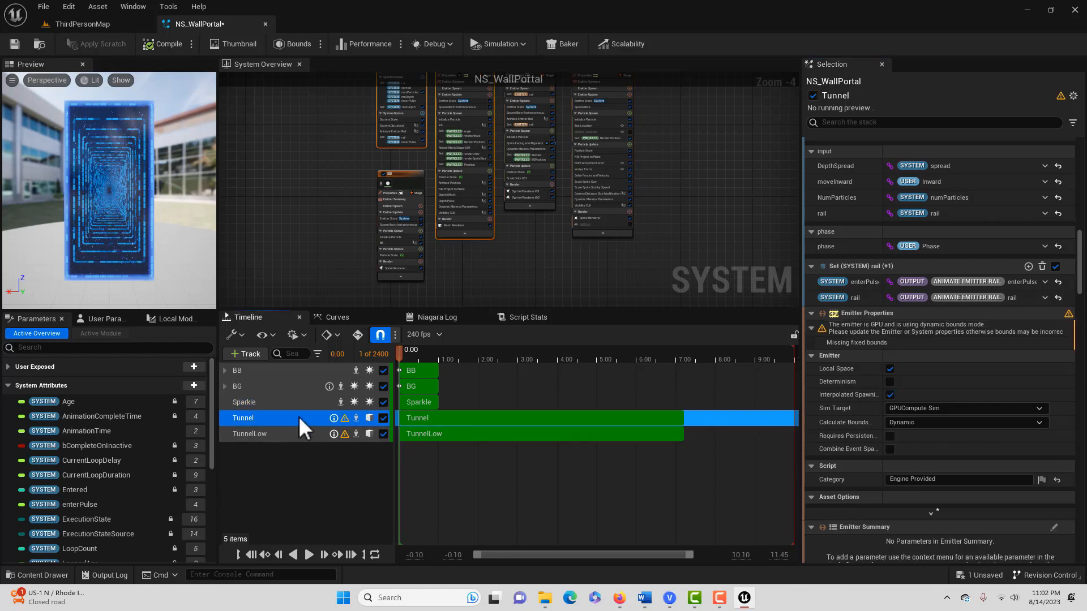
{"action": "mouse_move", "coordinate": [1052, 109]}
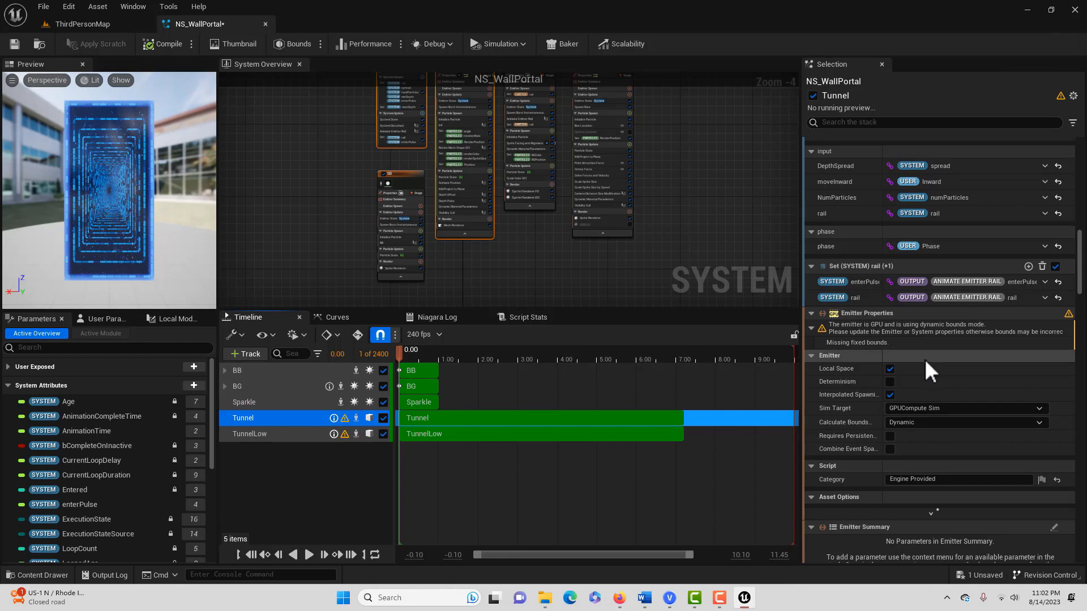
{"action": "mouse_move", "coordinate": [1032, 433]}
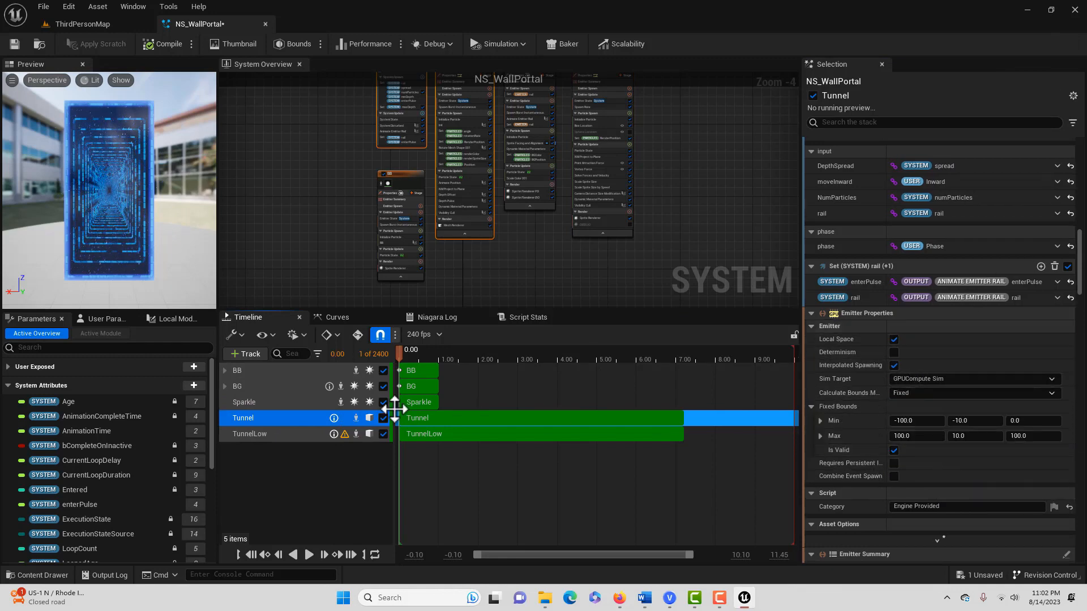
- Select the TunnelLow emitter and set its Calculate Bounds Mode to Fixed
{"action": "left_click", "coordinate": [249, 433]}
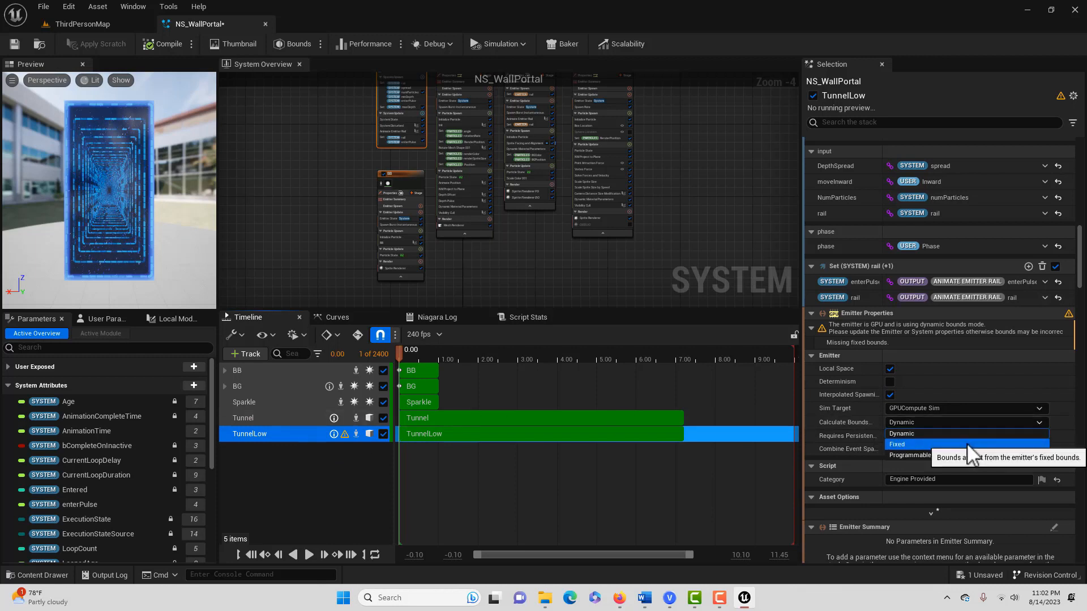
{"action": "left_click", "coordinate": [897, 444]}
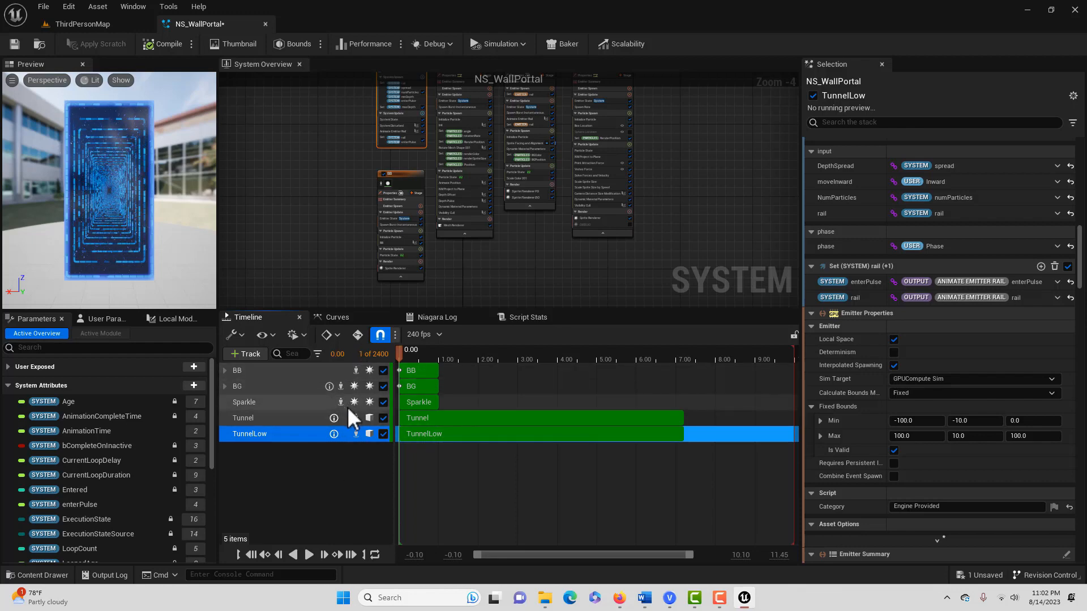
{"action": "mouse_move", "coordinate": [132, 211]}
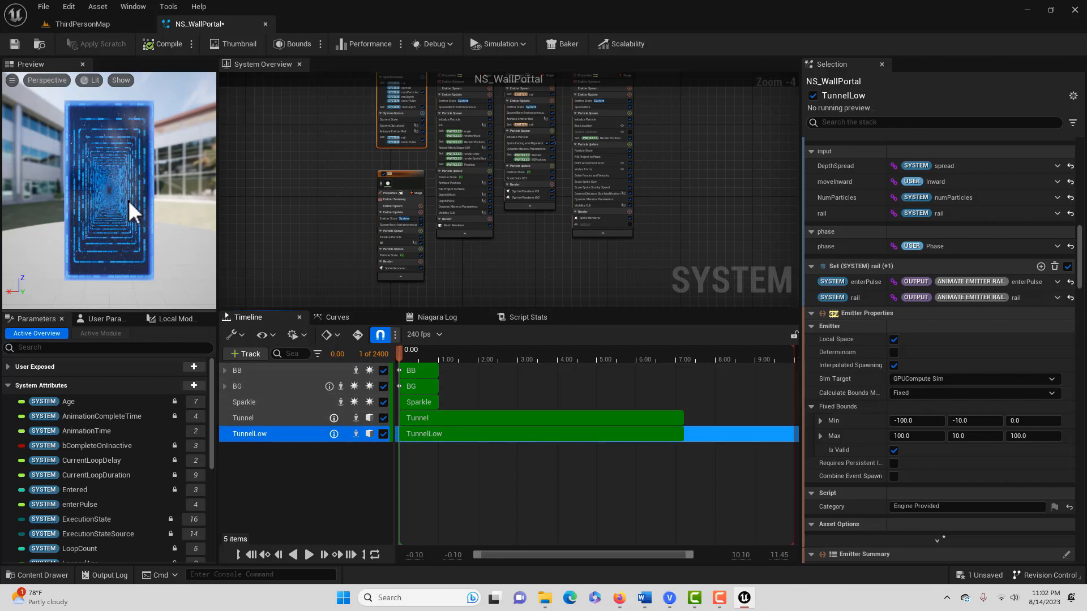
{"action": "mouse_move", "coordinate": [161, 43]}
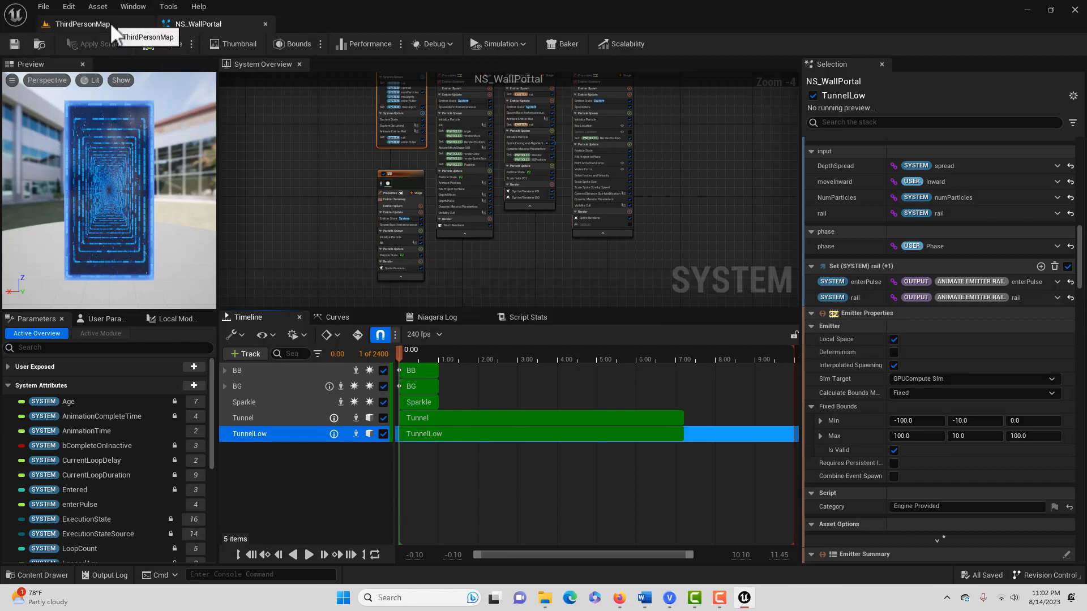
- Switch to the ThirdPersonMap tab and start Play in the editor
{"action": "left_click", "coordinate": [80, 23]}
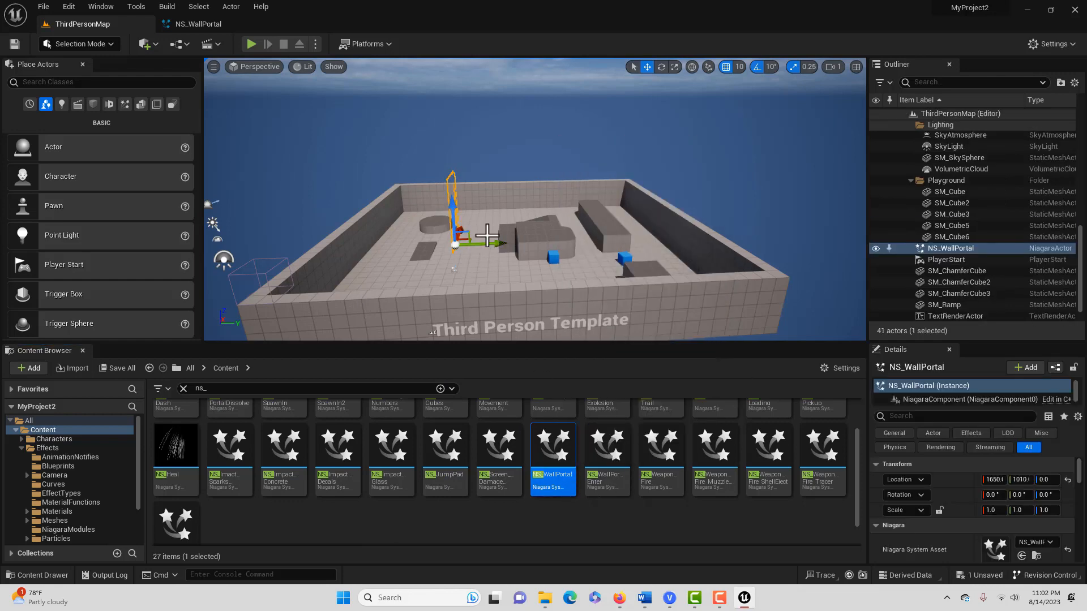
{"action": "left_click", "coordinate": [250, 43]}
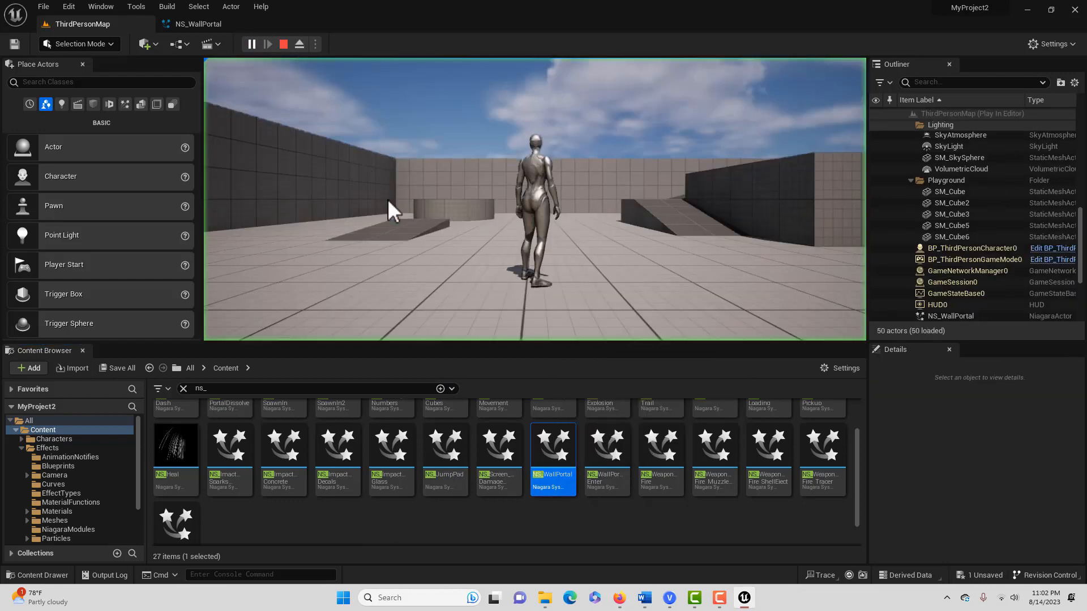